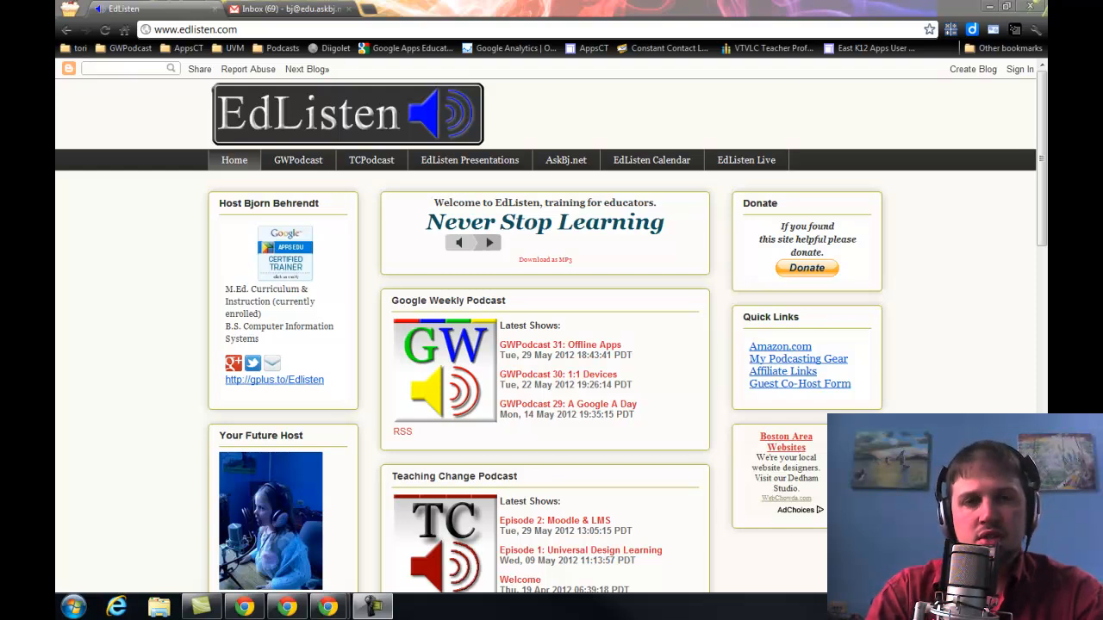
mouse_move(778, 121)
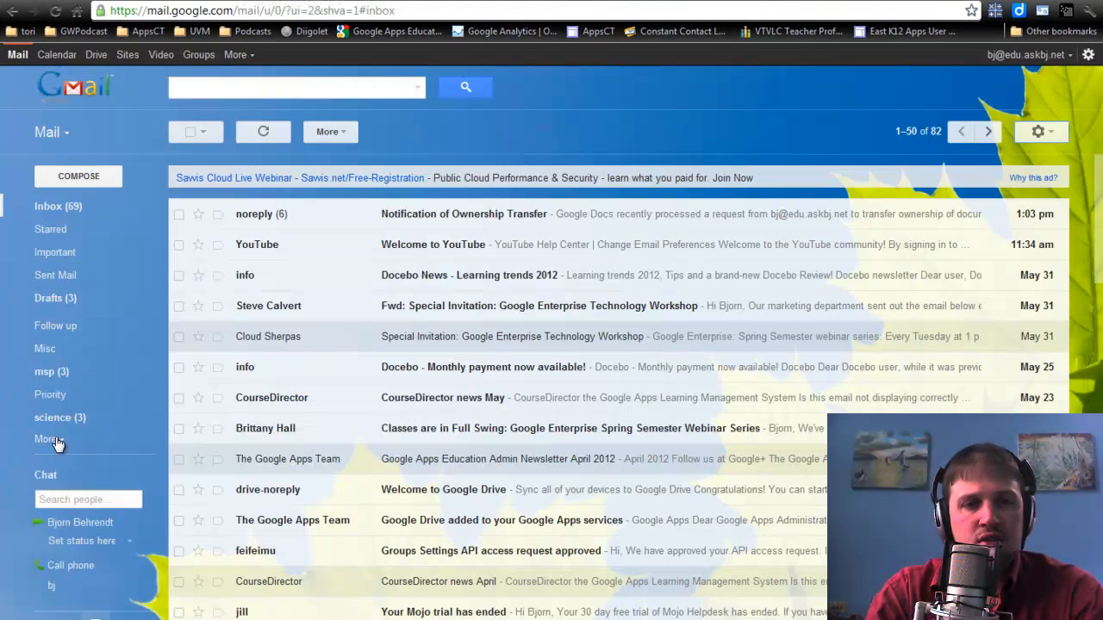
Open the edu.askbj.net admin control panel from Gmail's gear menu via Manage this domain
left_click(49, 439)
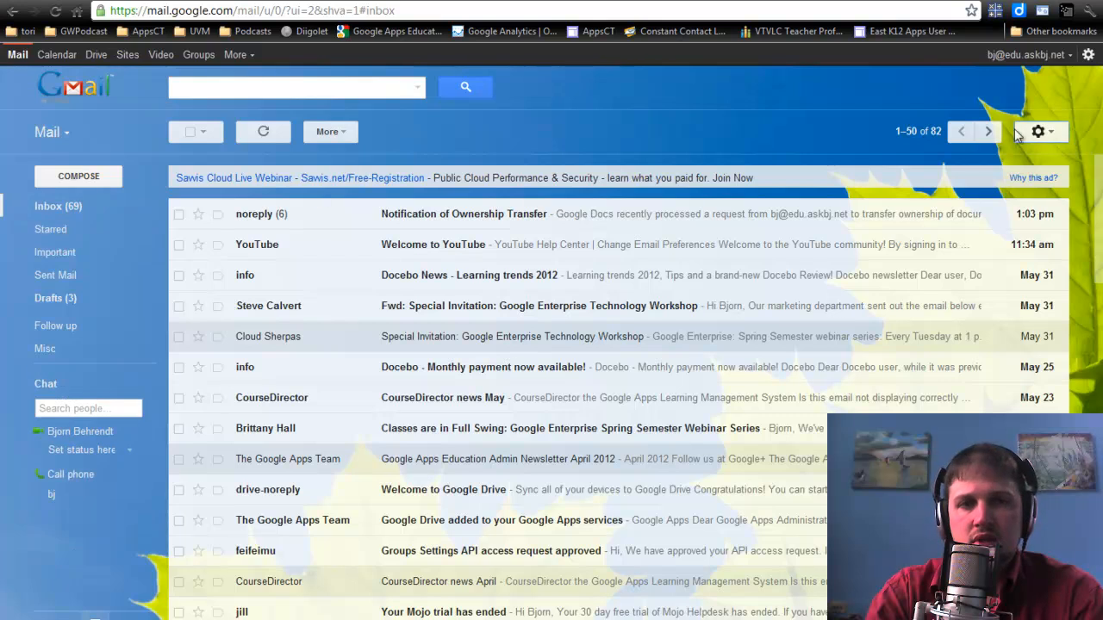
left_click(1038, 131)
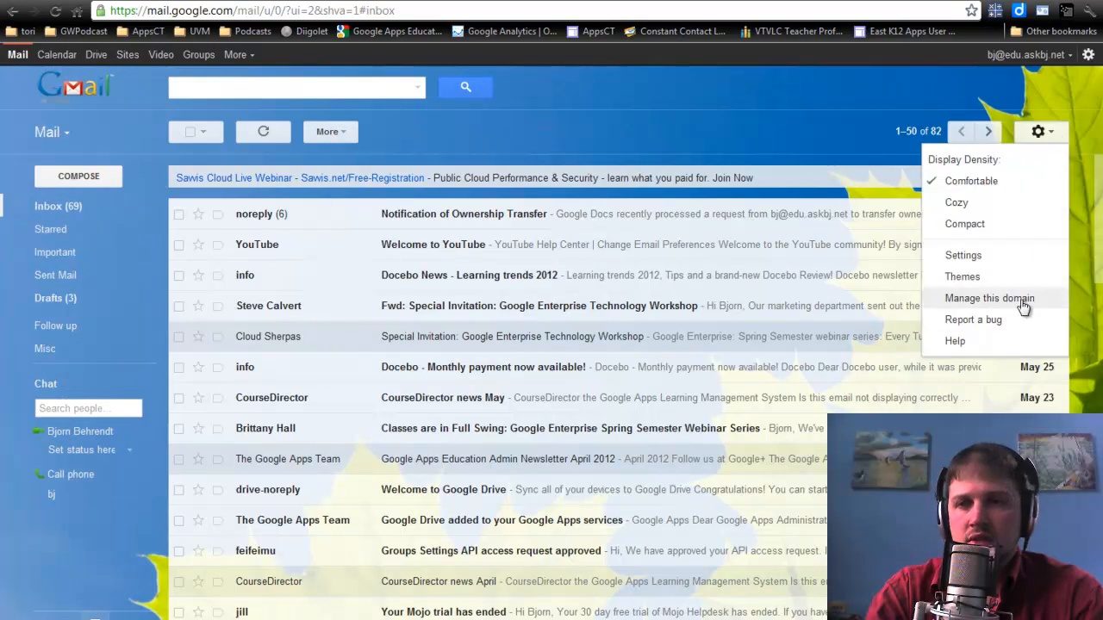
left_click(989, 298)
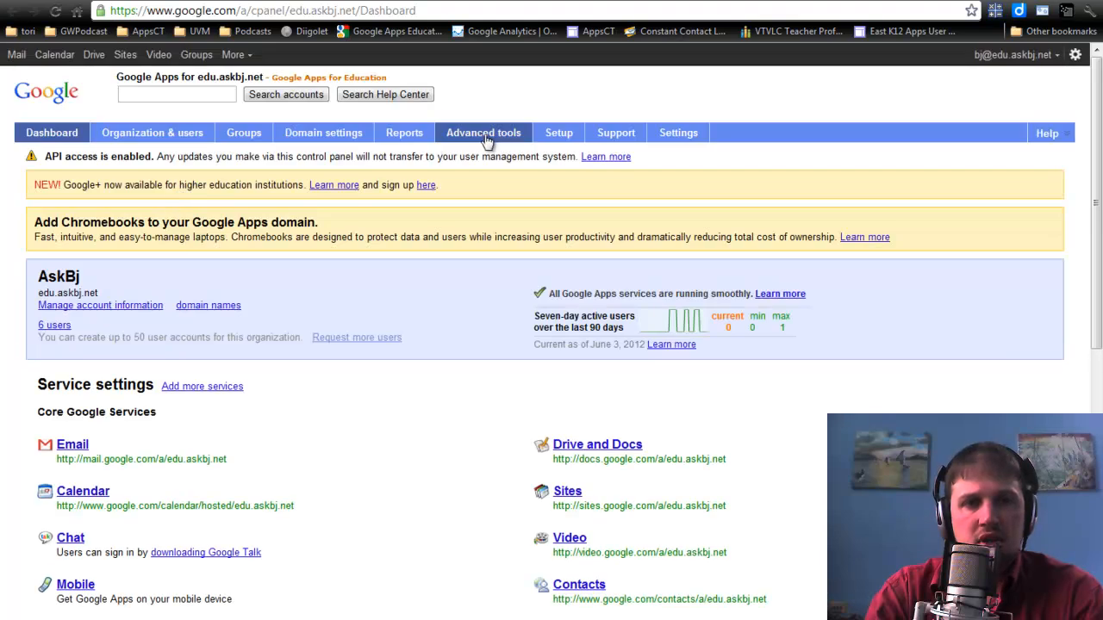
Go to Advanced tools and scroll down to Document ownership transfer
left_click(483, 133)
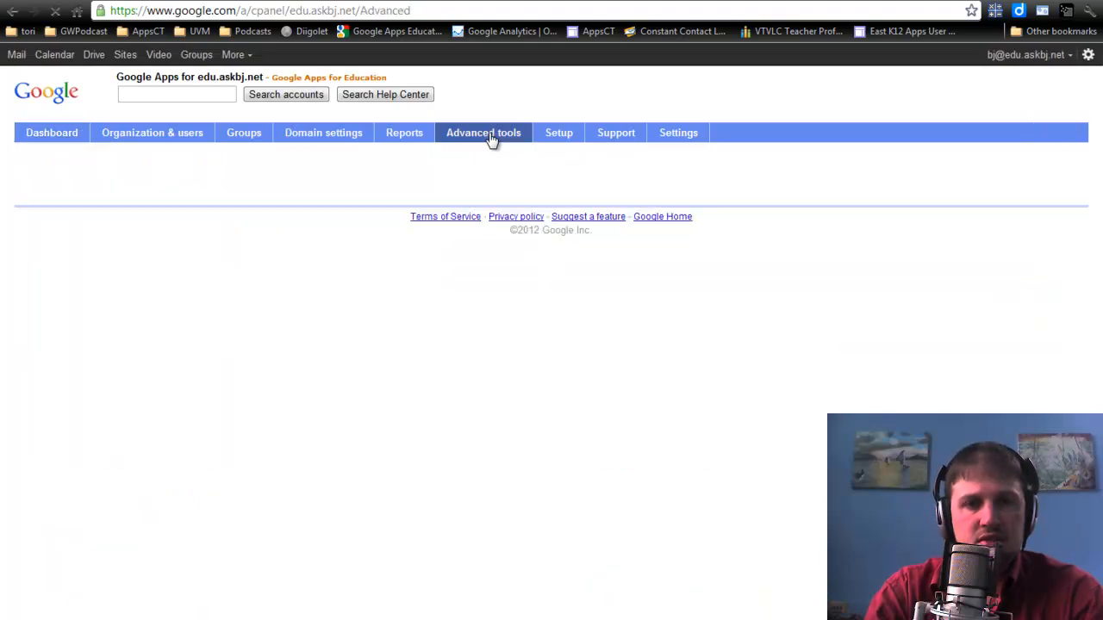
left_click(482, 133)
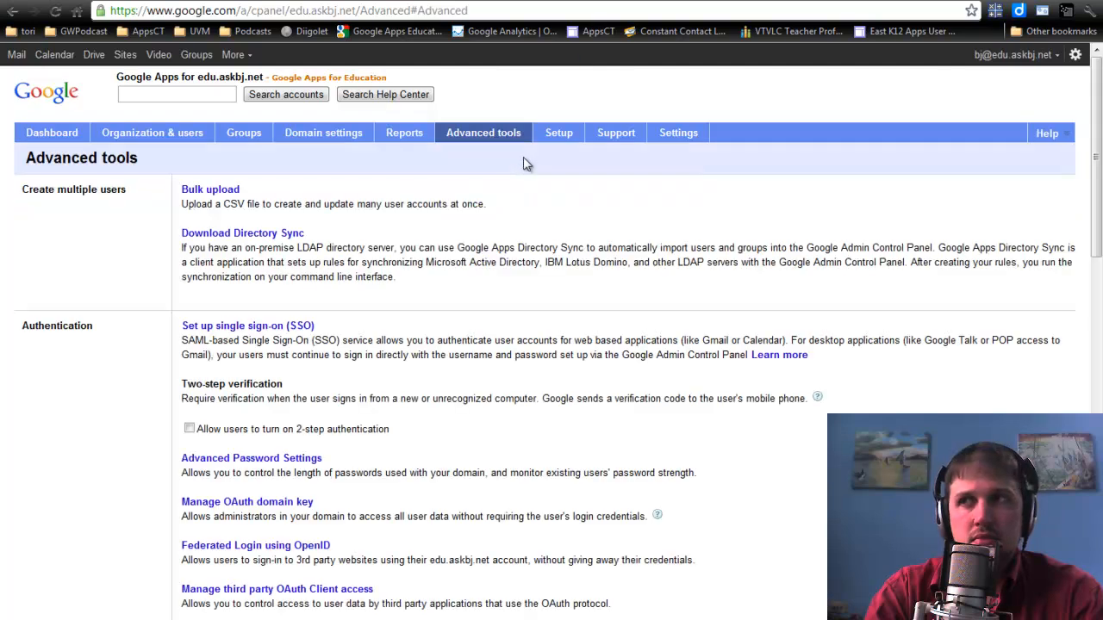
scroll("down", 3)
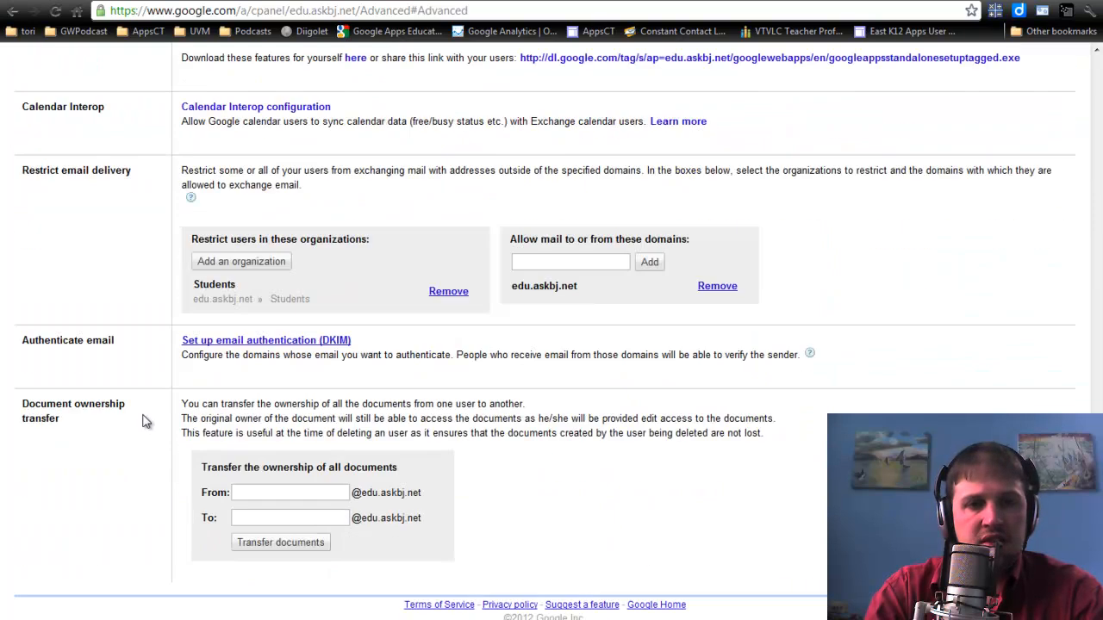
mouse_move(353, 467)
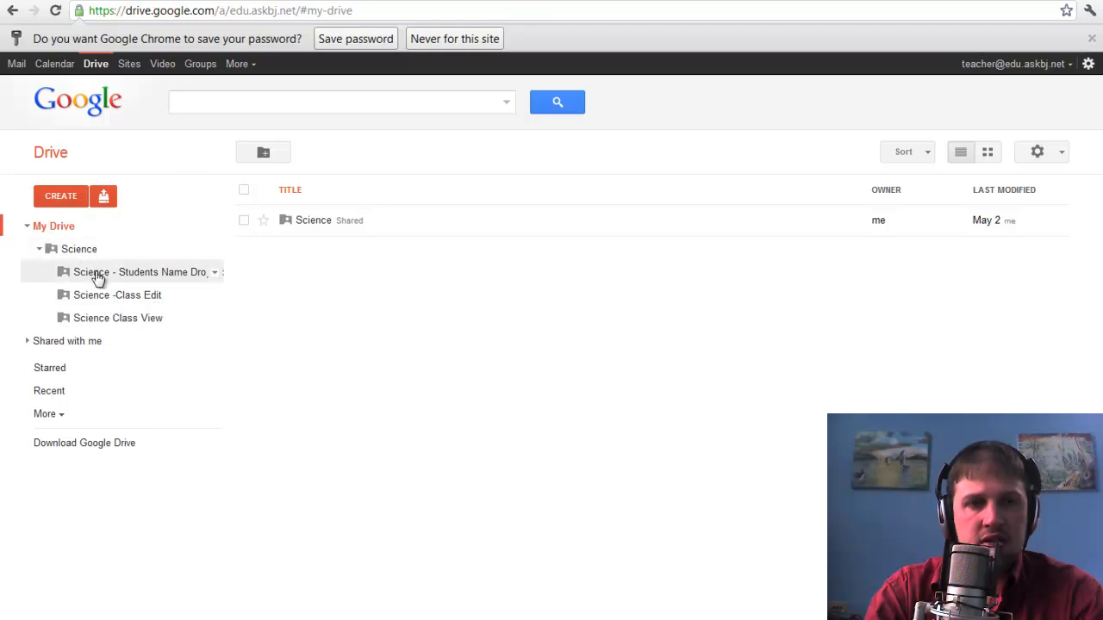
Browse teacher's Science Class View and Science - Students Name Dropbox folders
left_click(118, 317)
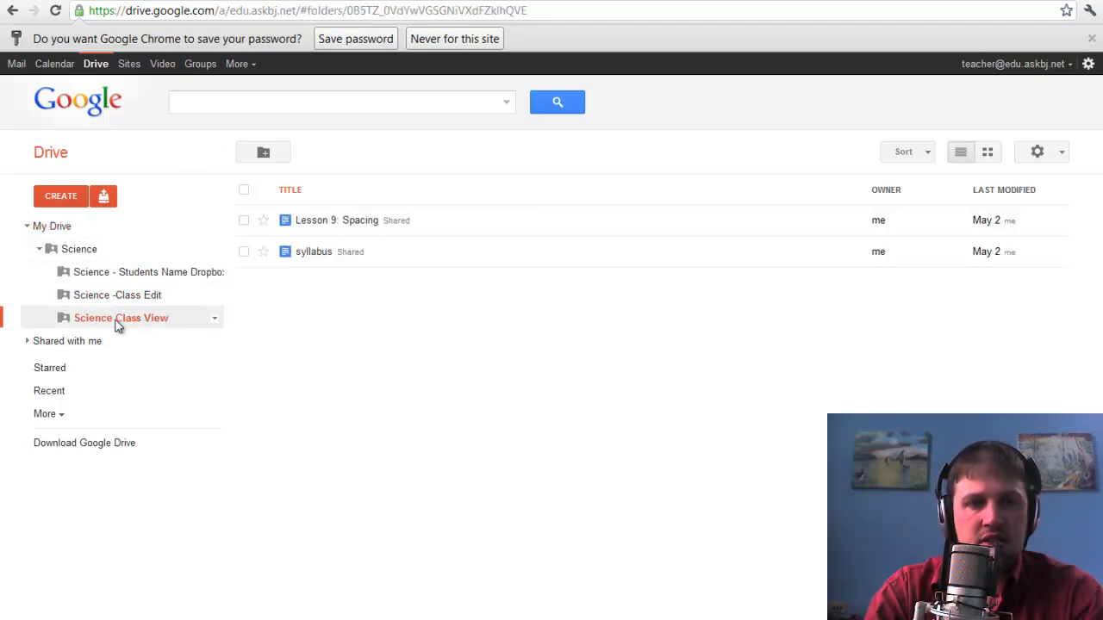
left_click(148, 271)
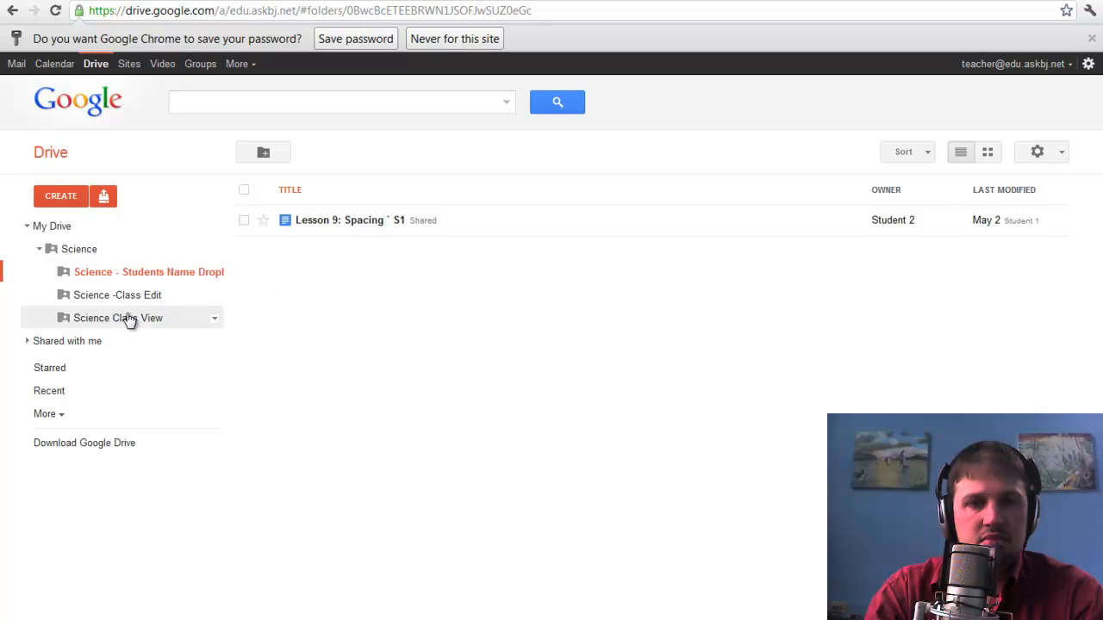
left_click(120, 317)
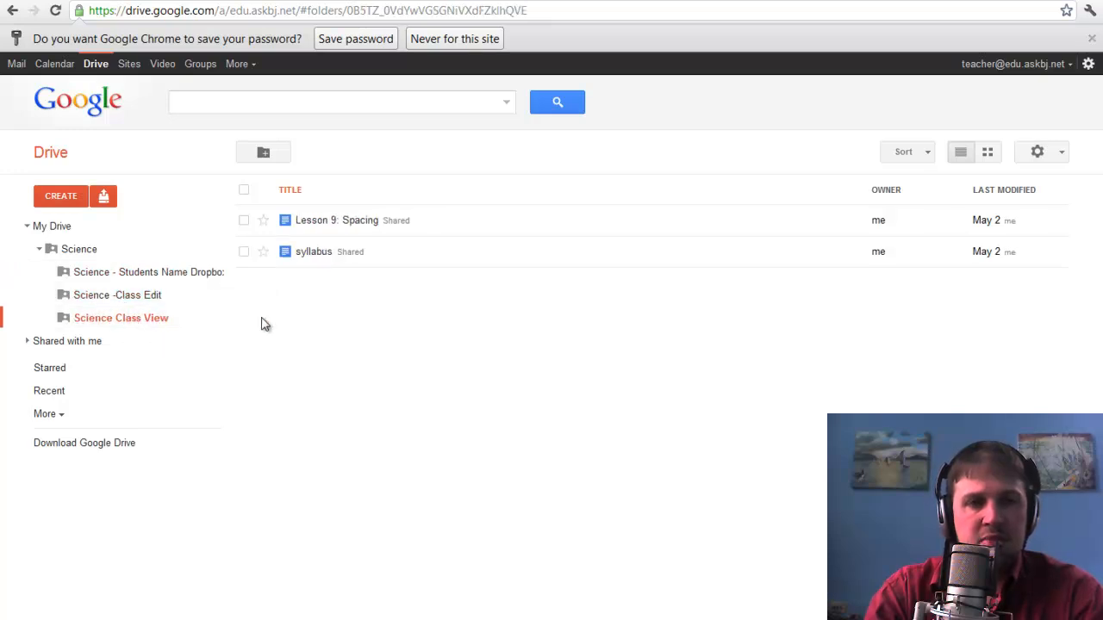
mouse_move(146, 200)
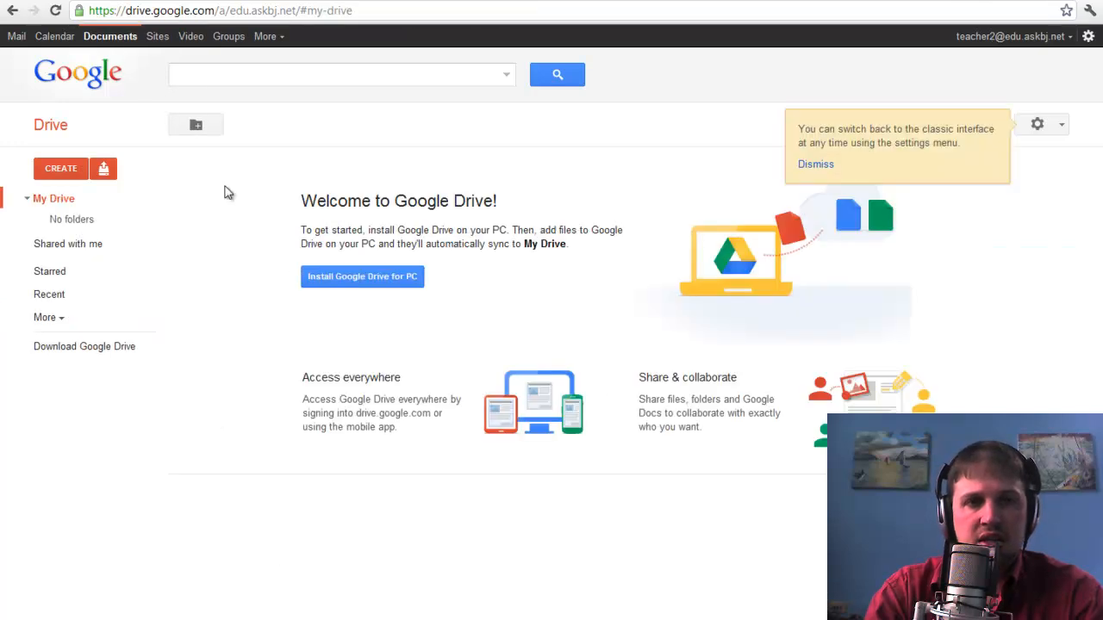
mouse_move(728, 286)
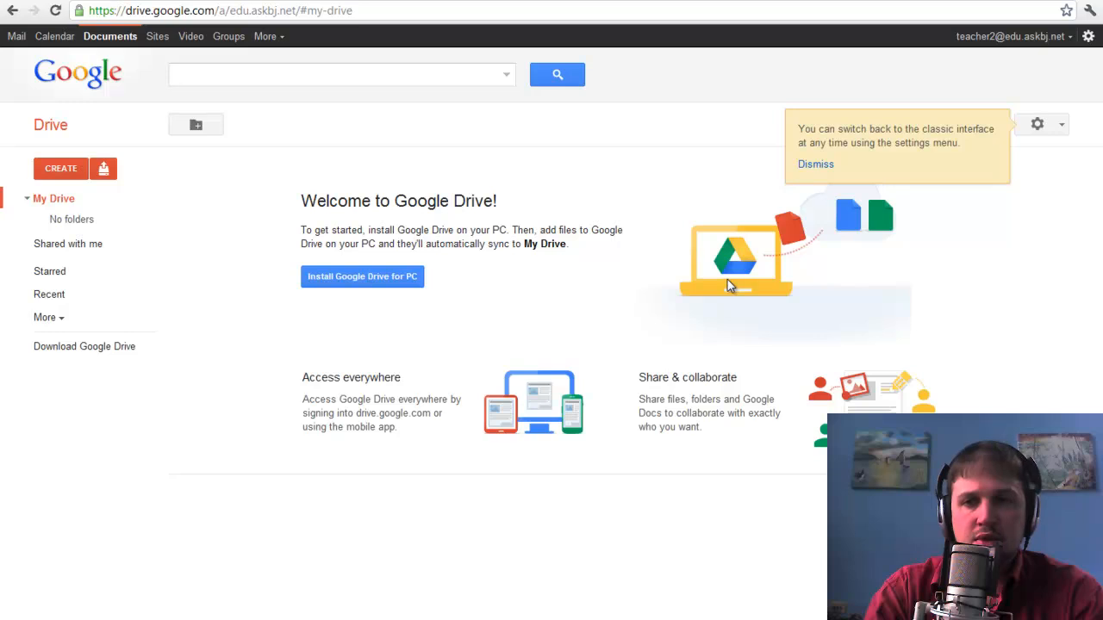
mouse_move(729, 286)
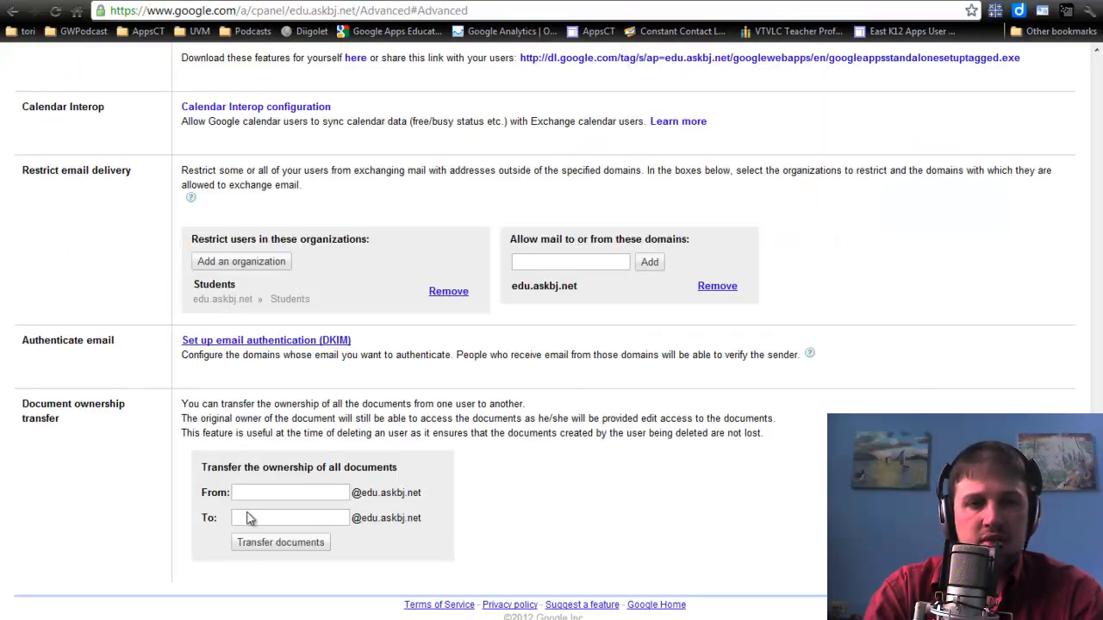
Transfer all documents from teacher to teacher2
type("teac")
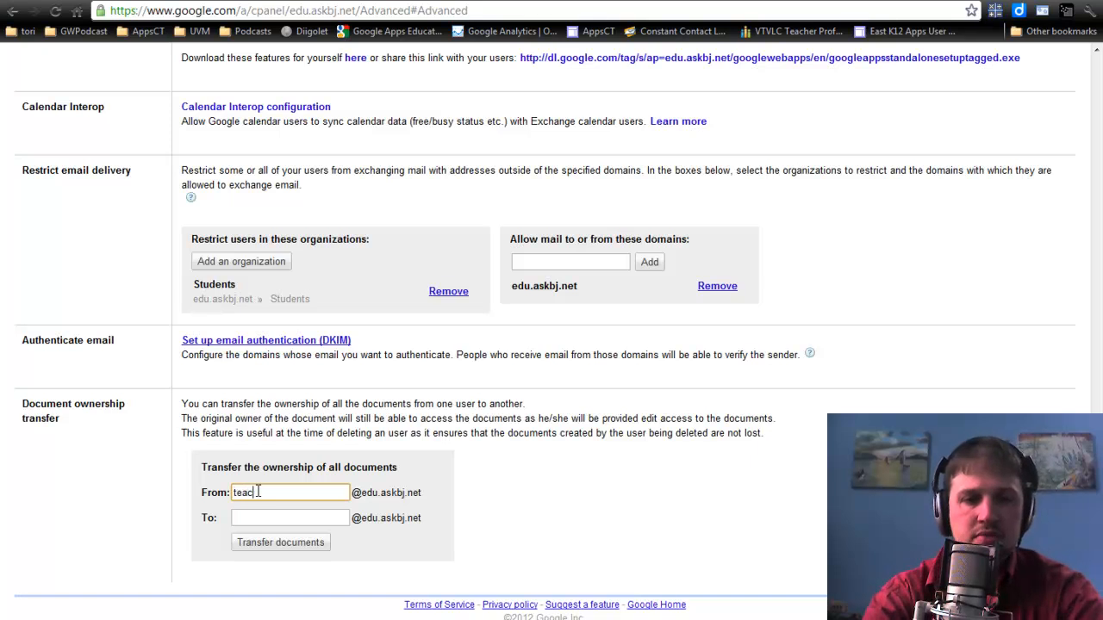
type("teacher")
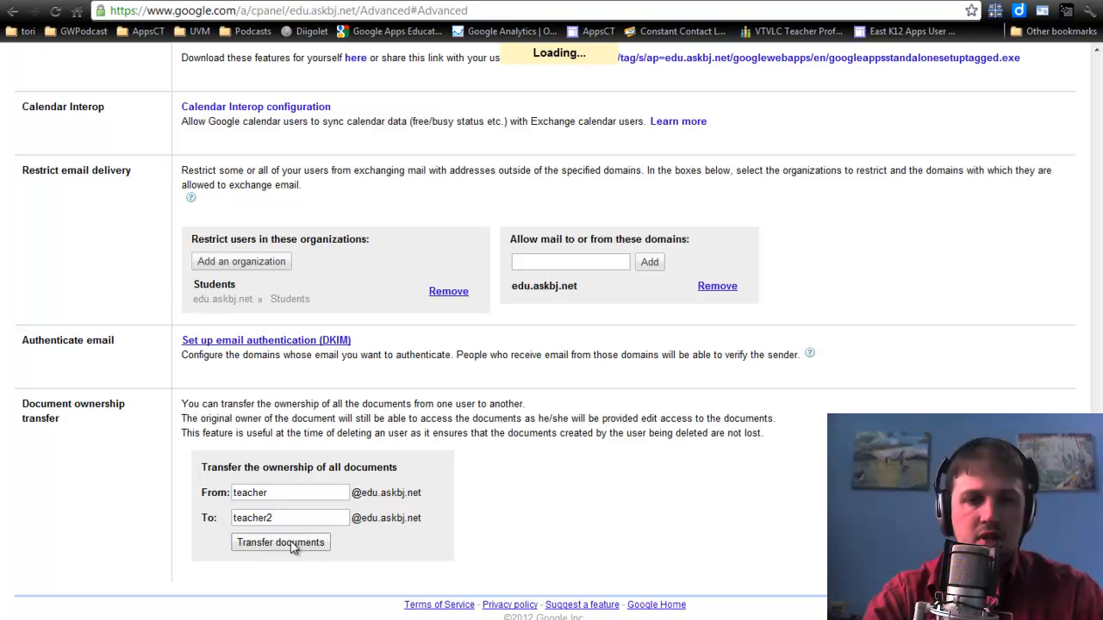
left_click(280, 542)
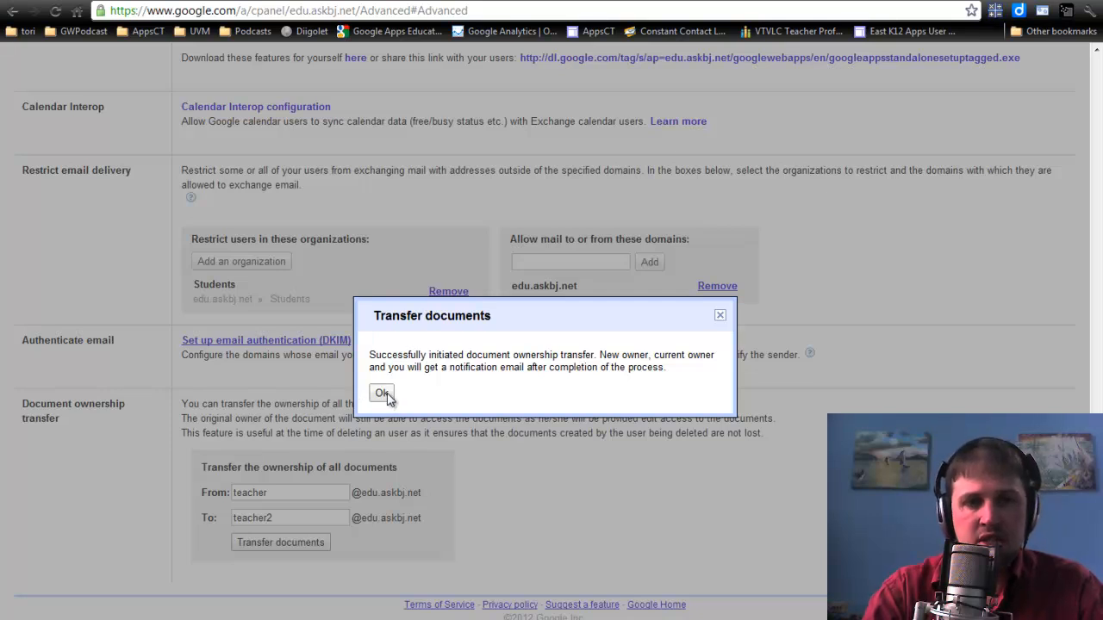
Click OK on the Transfer documents confirmation
left_click(381, 393)
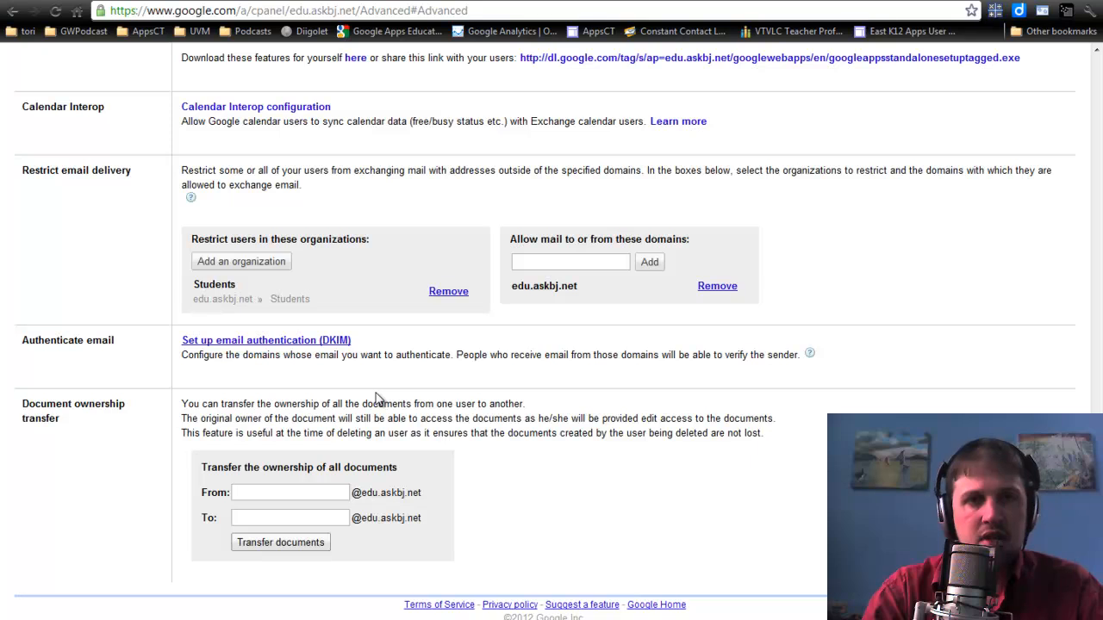
mouse_move(395, 390)
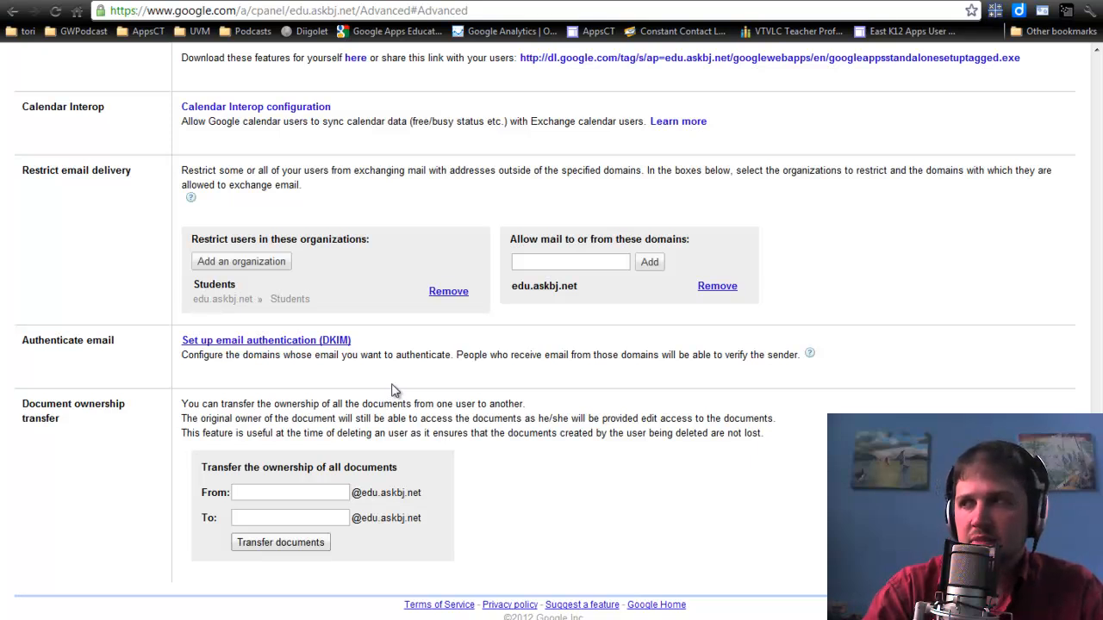
mouse_move(444, 371)
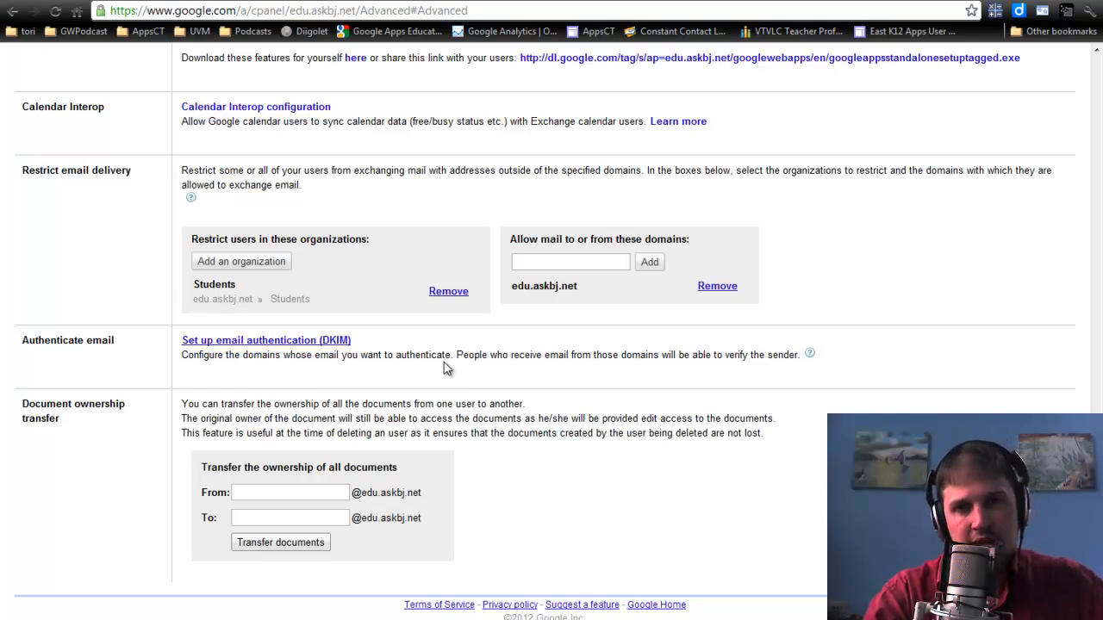
mouse_move(657, 207)
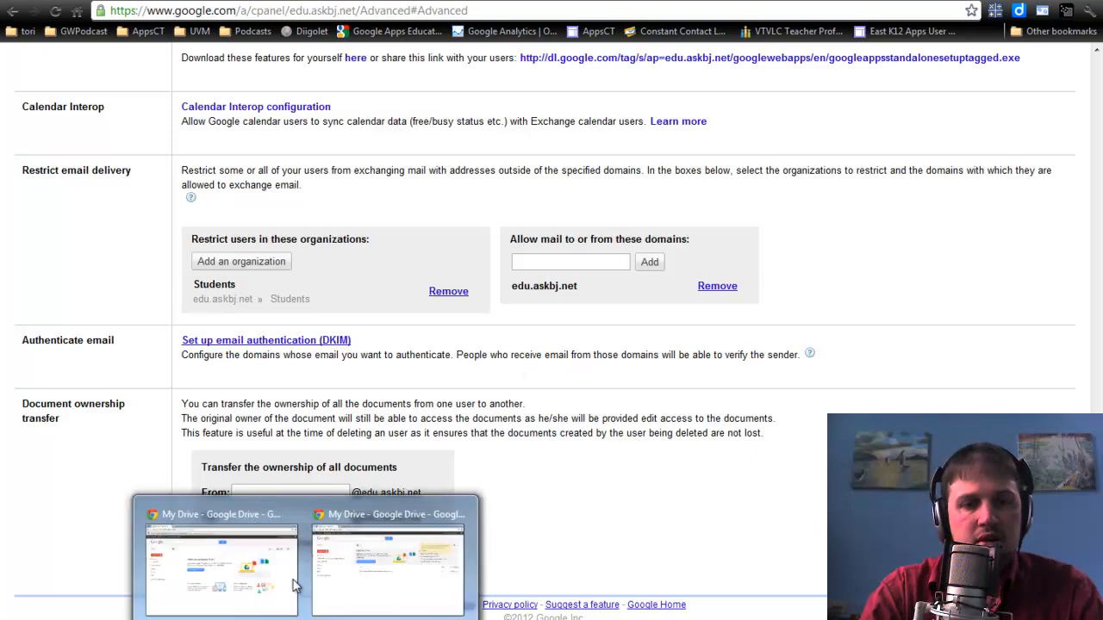
Check teacher2's Drive for the transferred Science folders, then return to My Drive
left_click(220, 565)
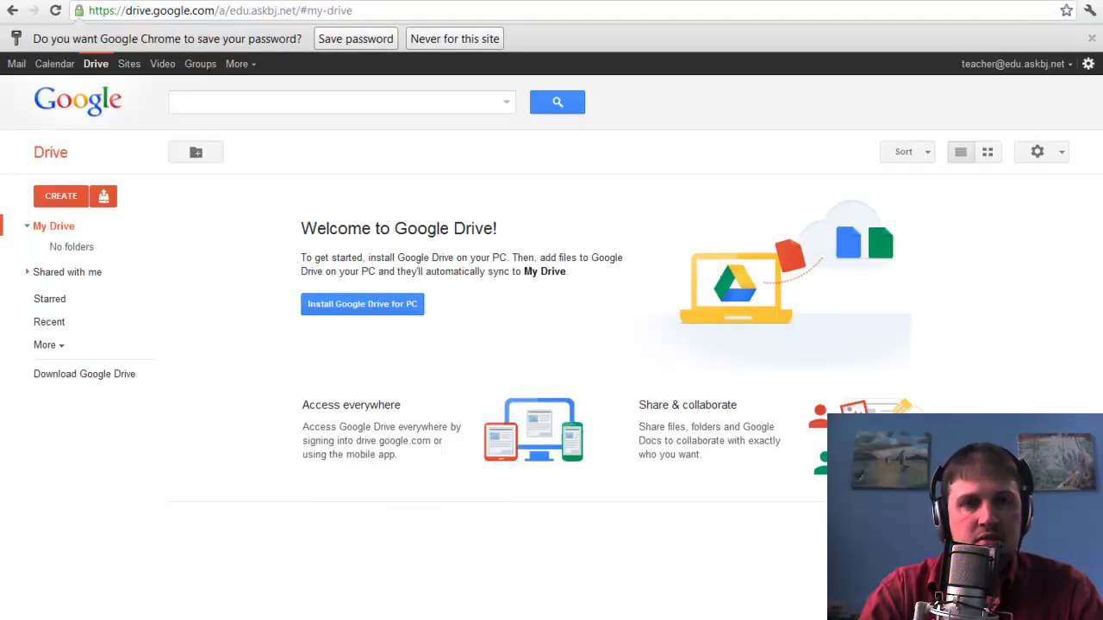
left_click(68, 271)
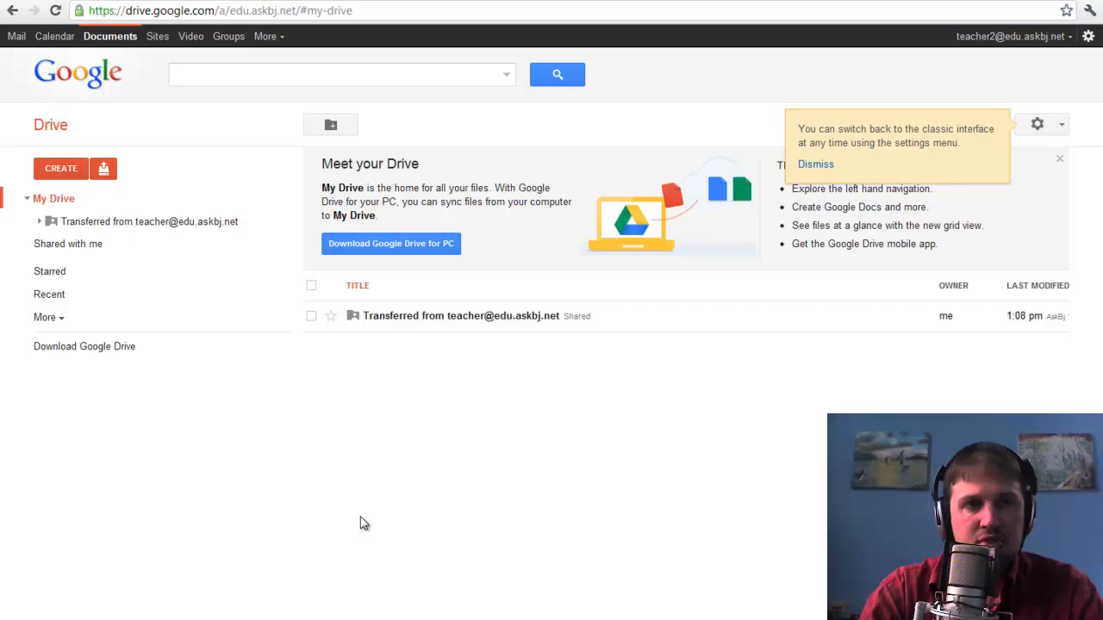
mouse_move(67, 232)
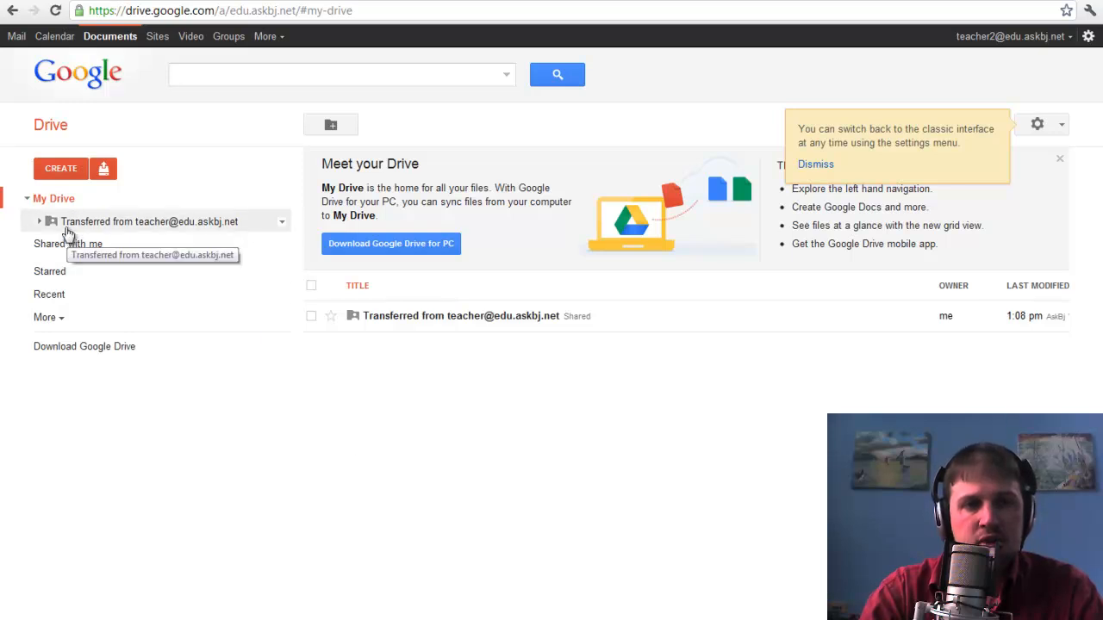
mouse_move(179, 227)
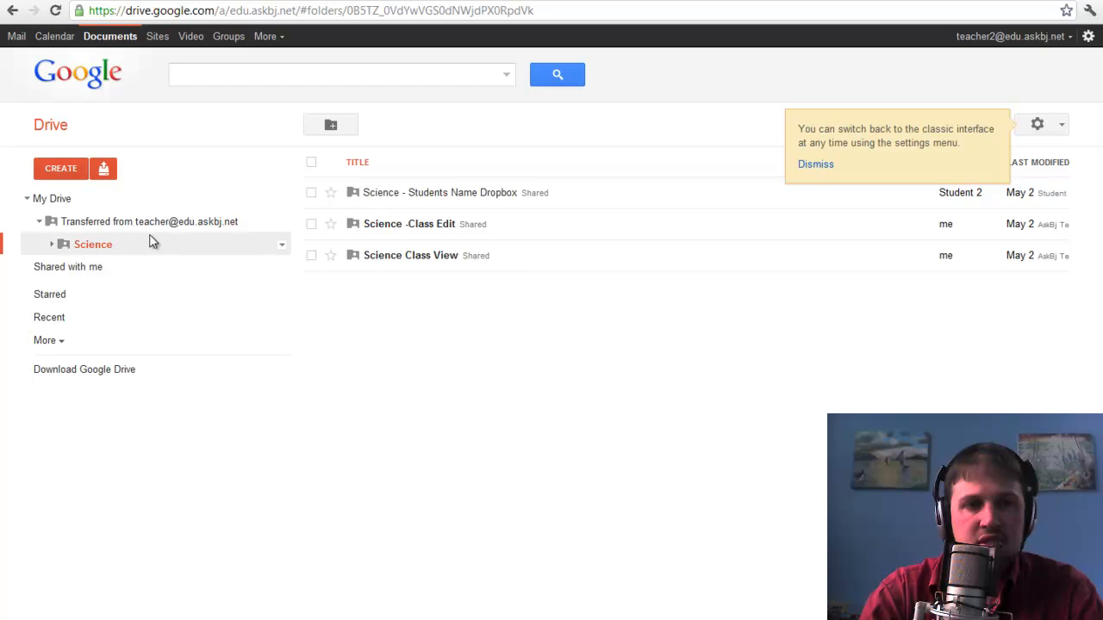
left_click(52, 198)
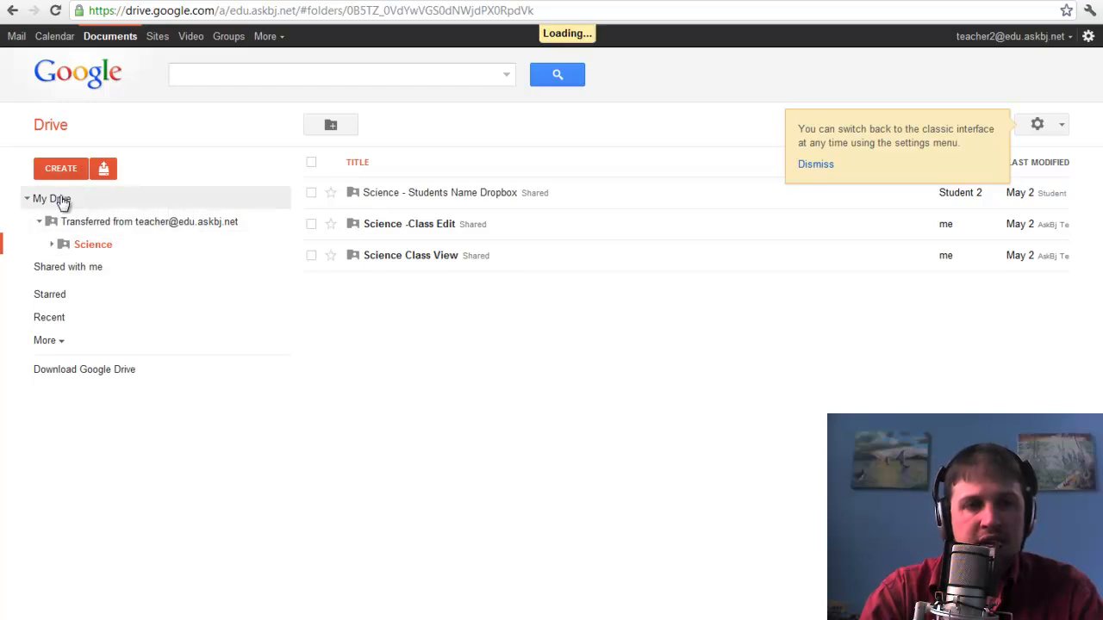
left_click(53, 198)
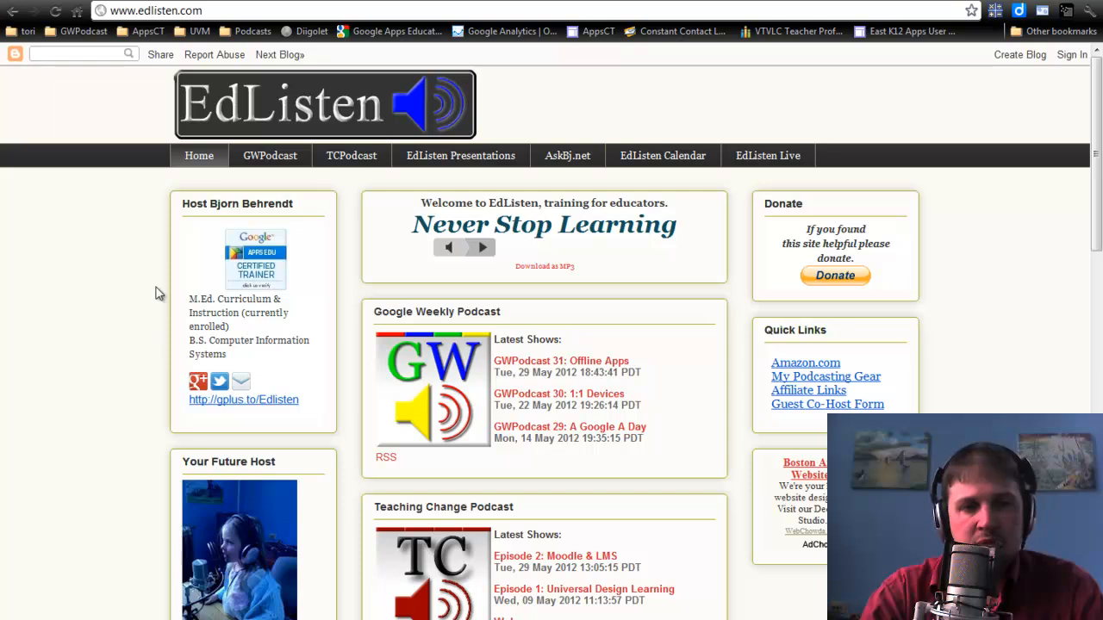
mouse_move(765, 180)
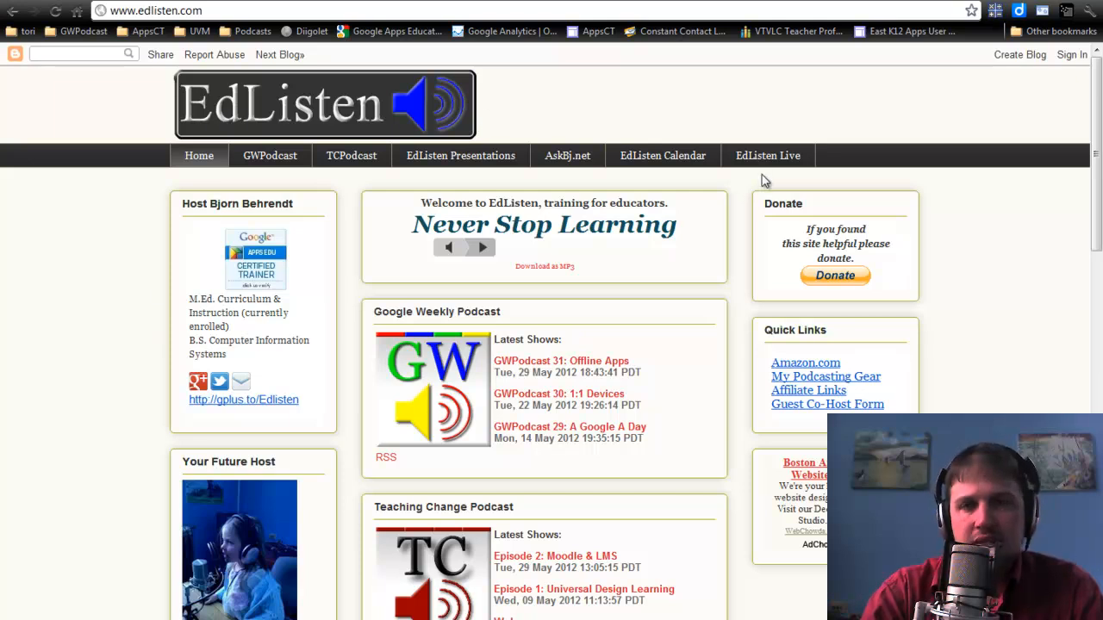